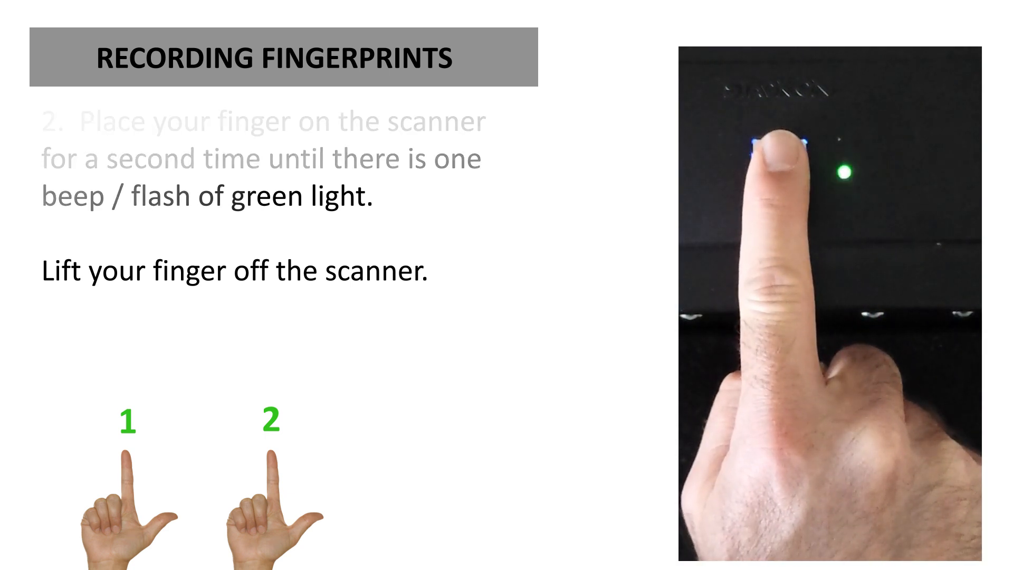
key("Right")
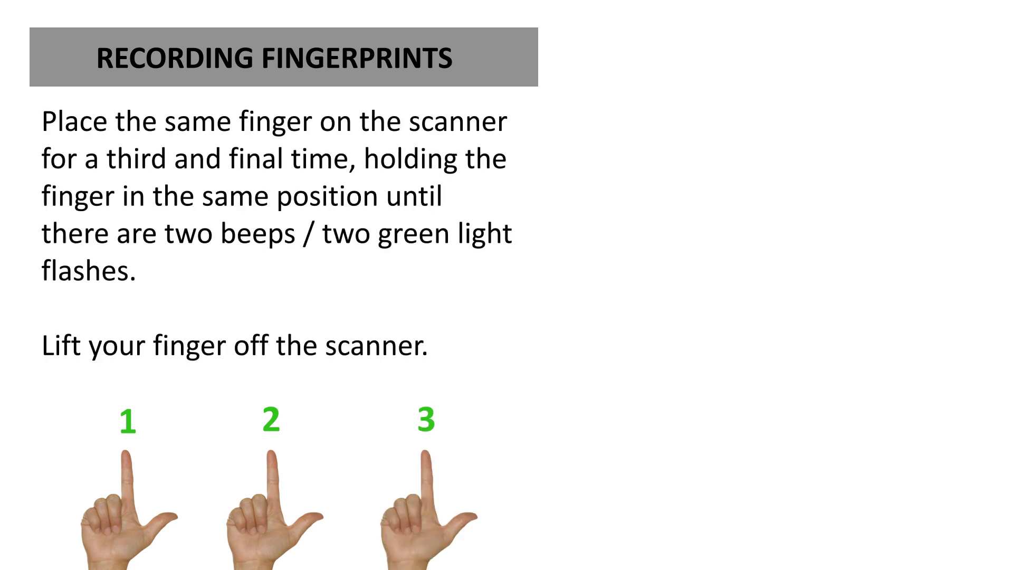